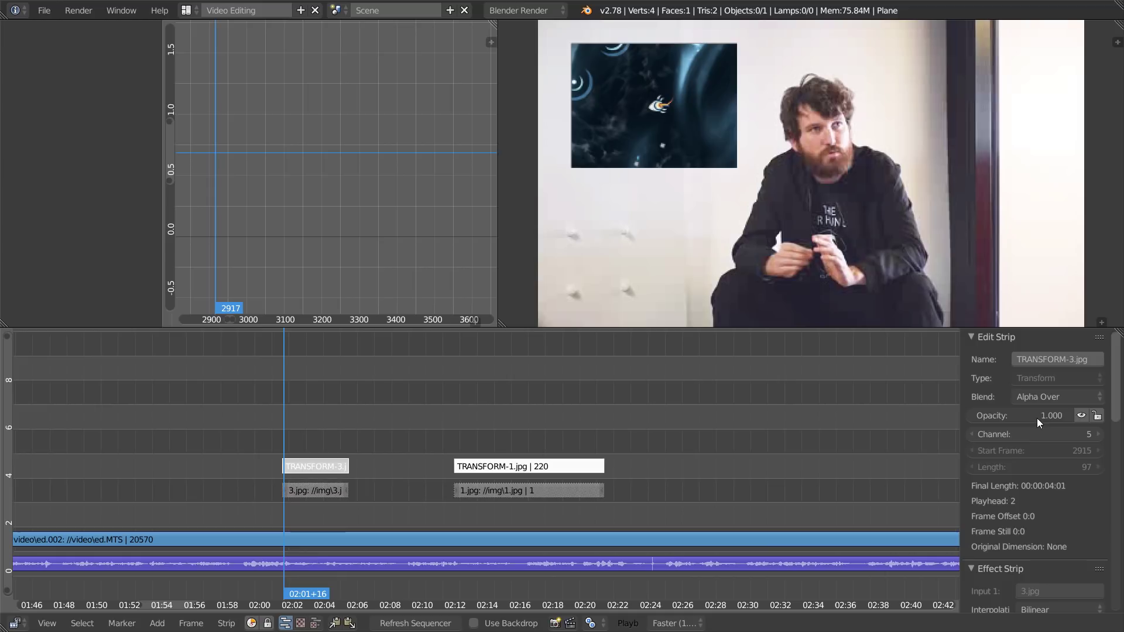
mouse_move(1052, 414)
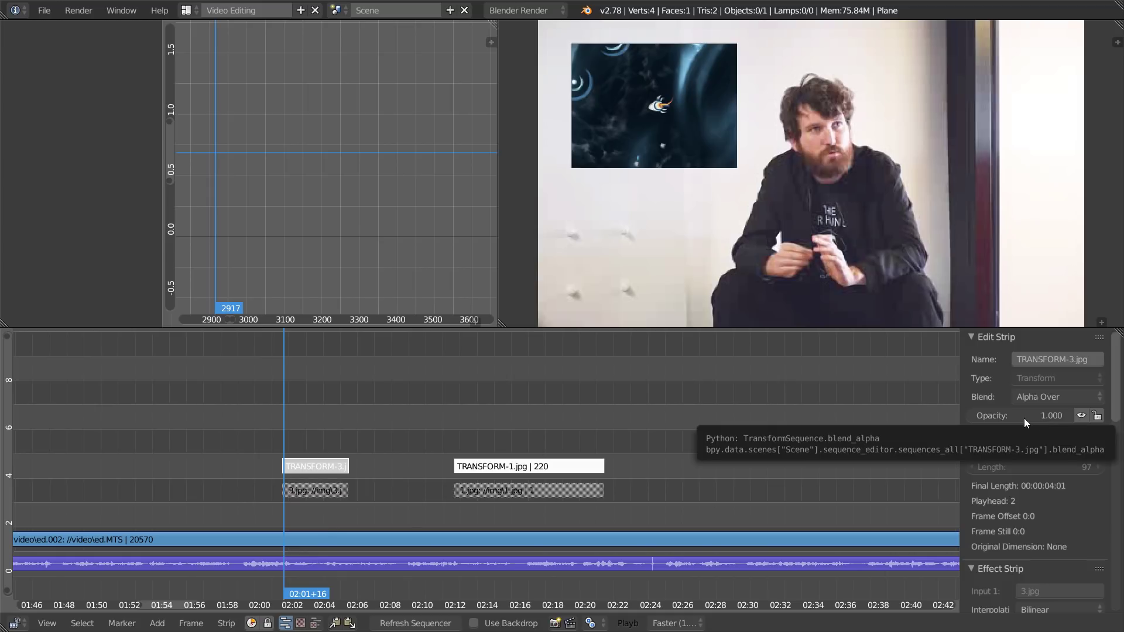
mouse_move(513, 502)
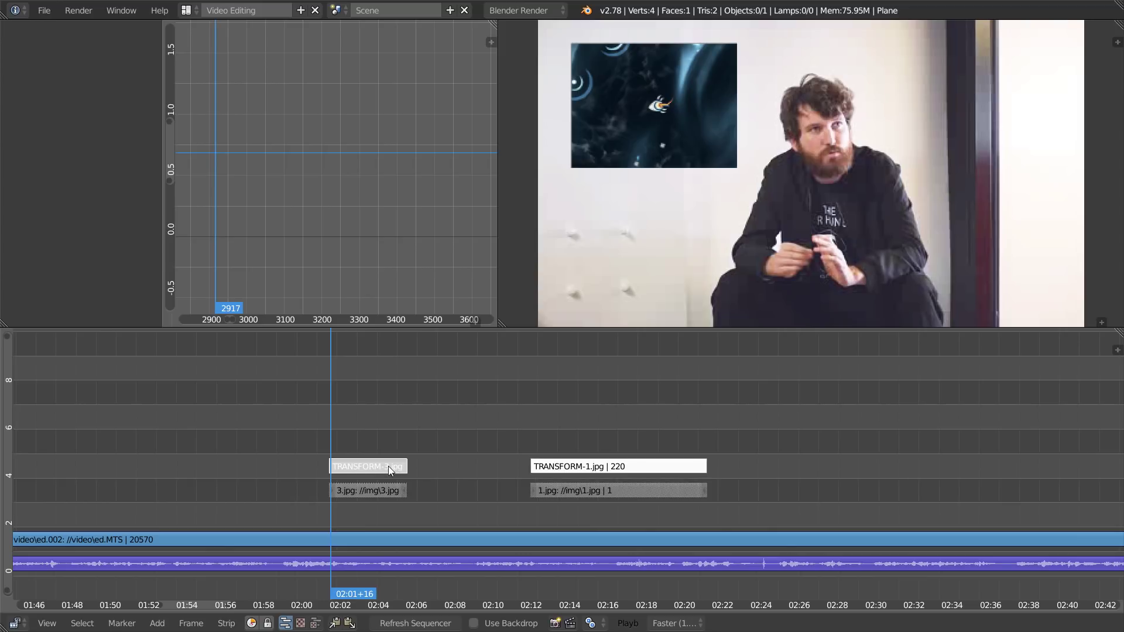
Select the TRANSFORM-3.jpg strip and give it Power Sequencer fade in/out opacity keyframes
click(364, 426)
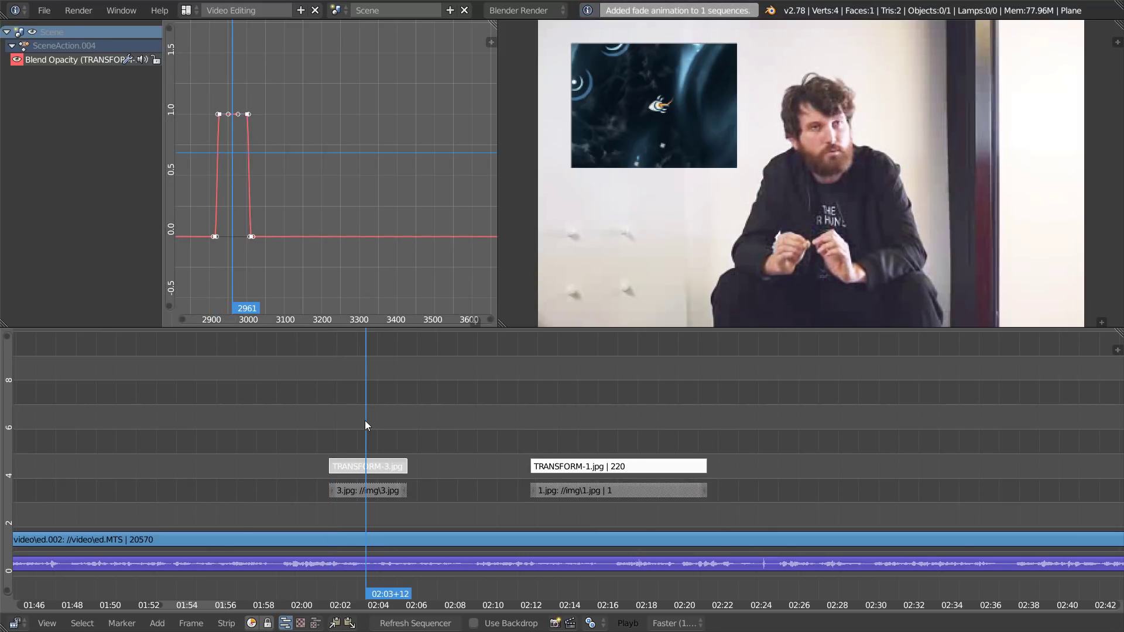
mouse_move(461, 474)
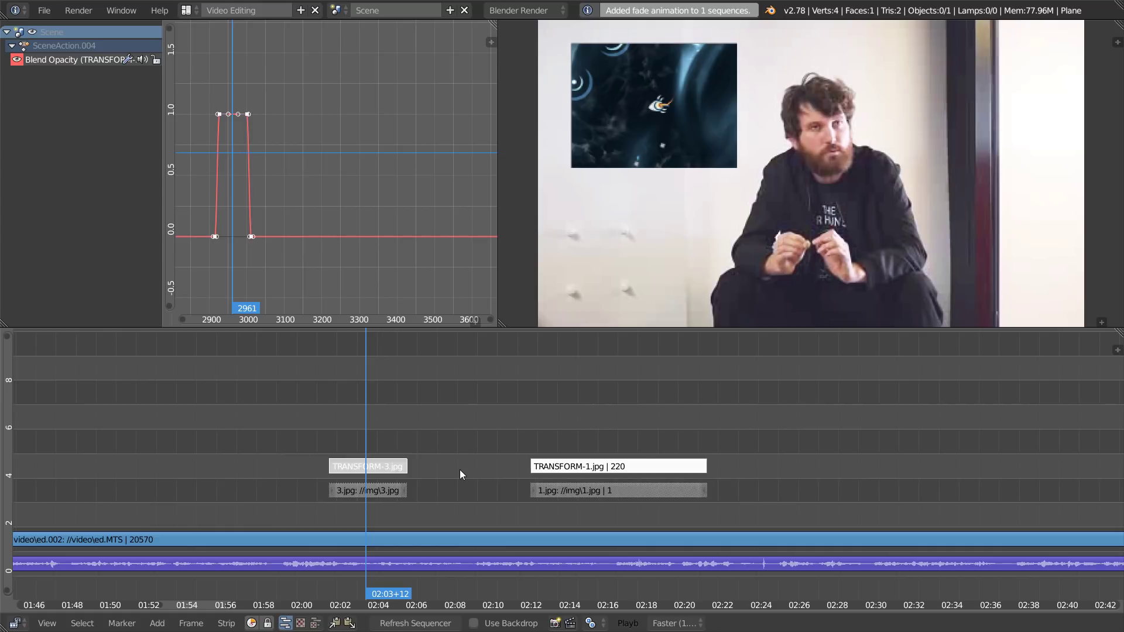
mouse_move(371, 446)
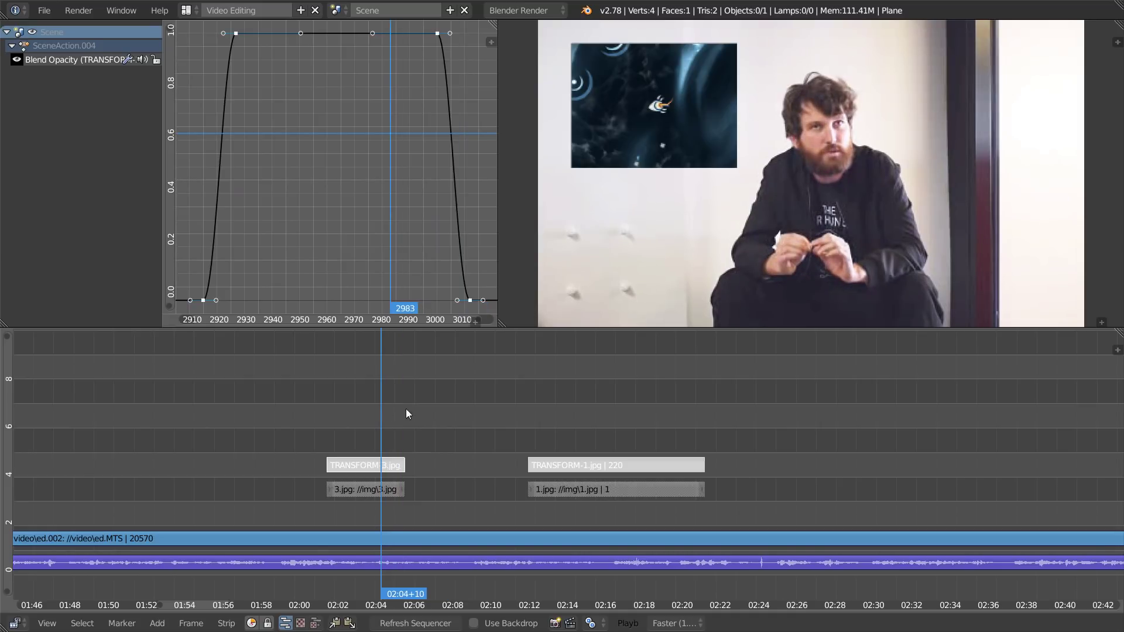
mouse_move(567, 428)
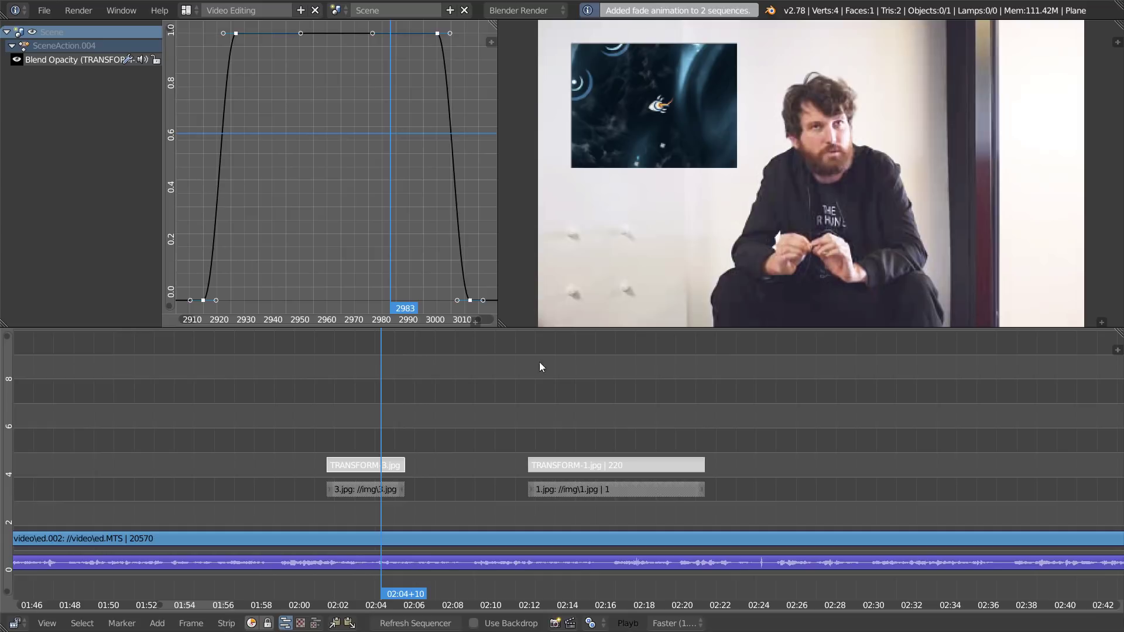
mouse_move(699, 20)
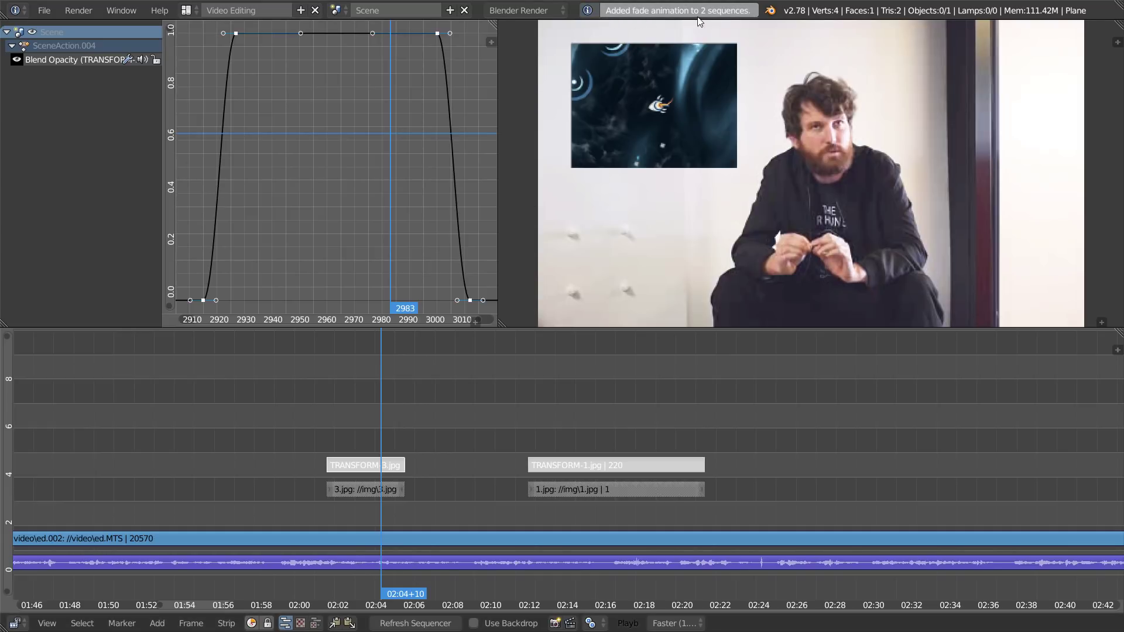
mouse_move(373, 413)
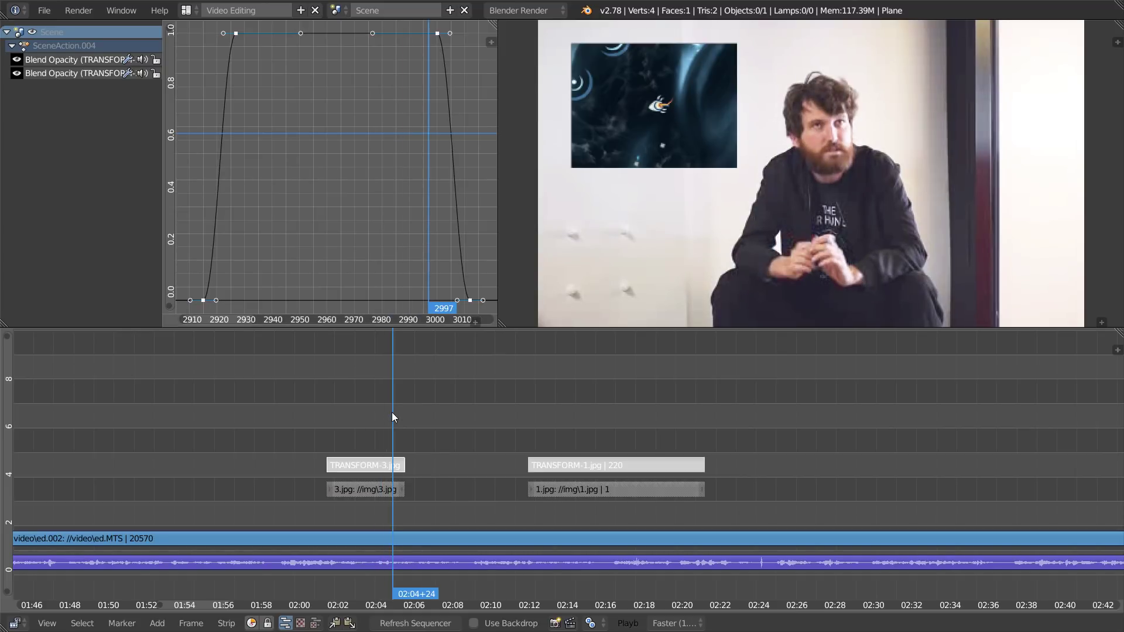
mouse_move(398, 173)
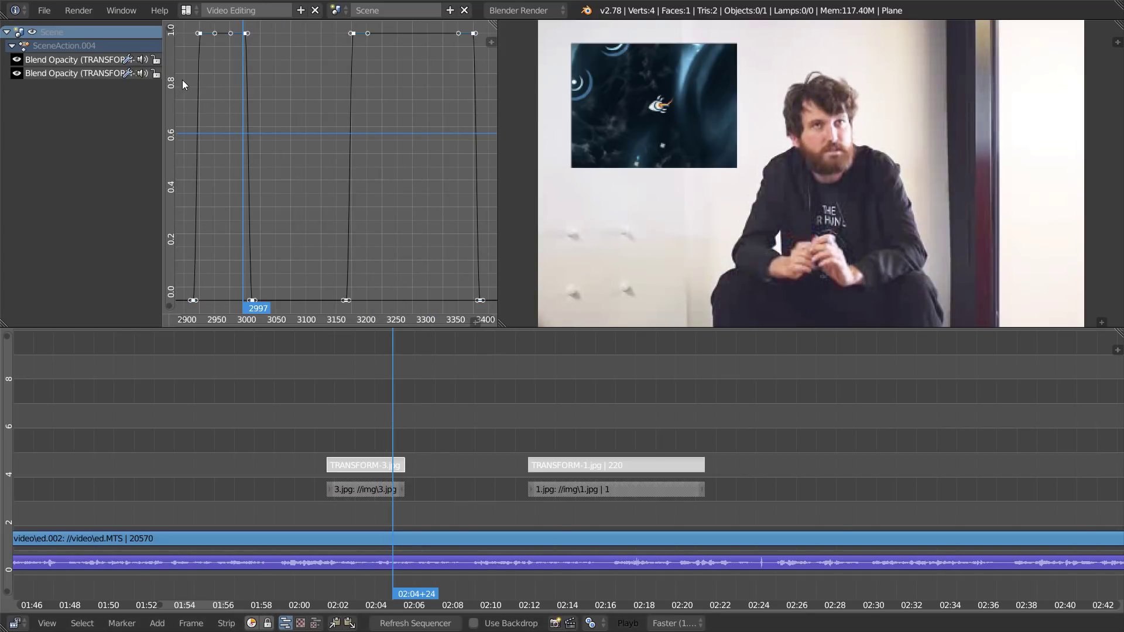
mouse_move(459, 541)
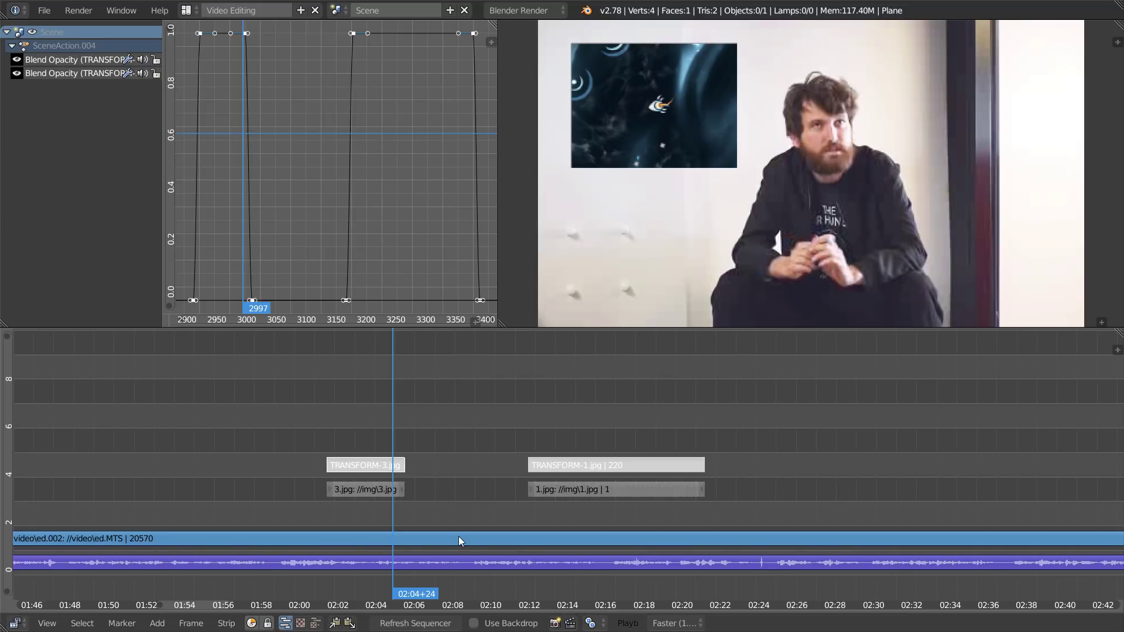
mouse_move(347, 426)
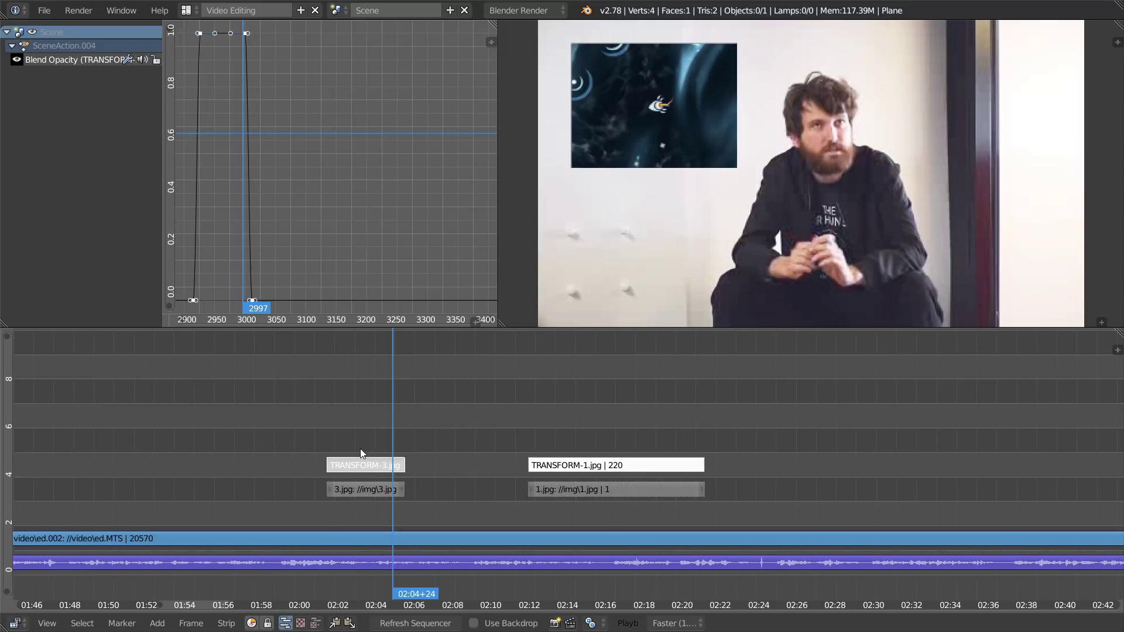
mouse_move(328, 510)
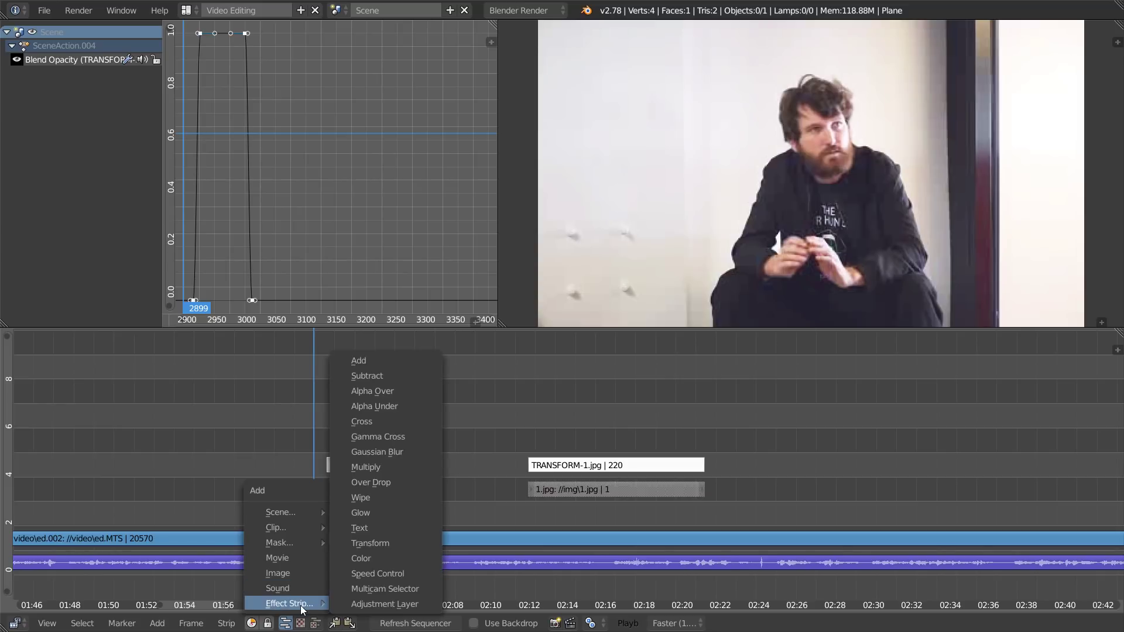
mouse_move(370, 543)
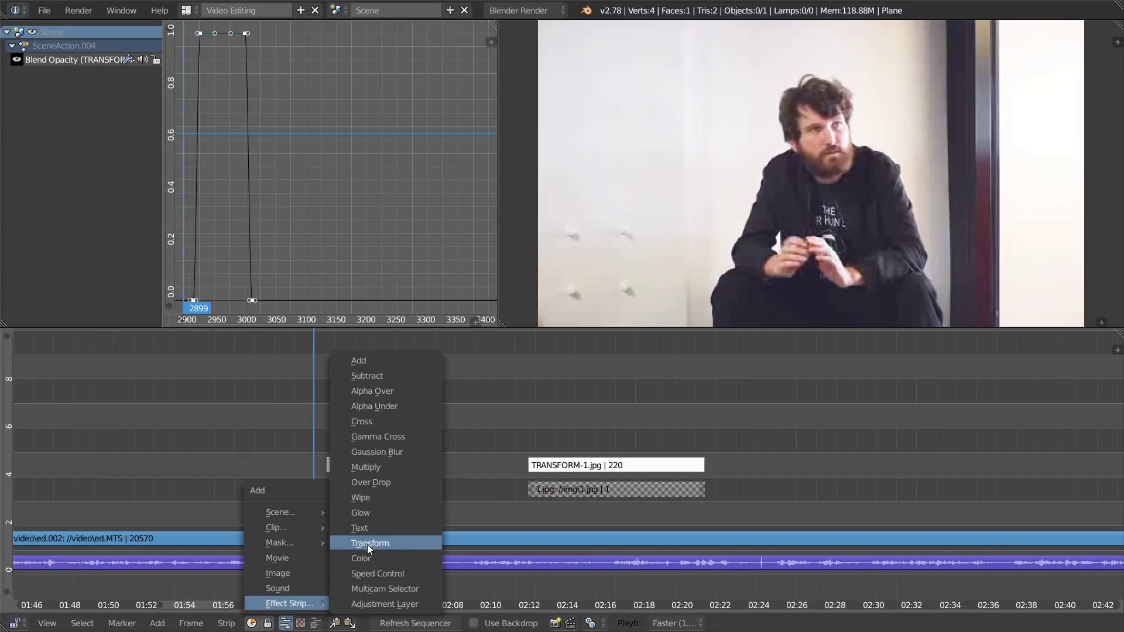
Add a black Color effect strip and set its Blend mode to Alpha Over
click(370, 542)
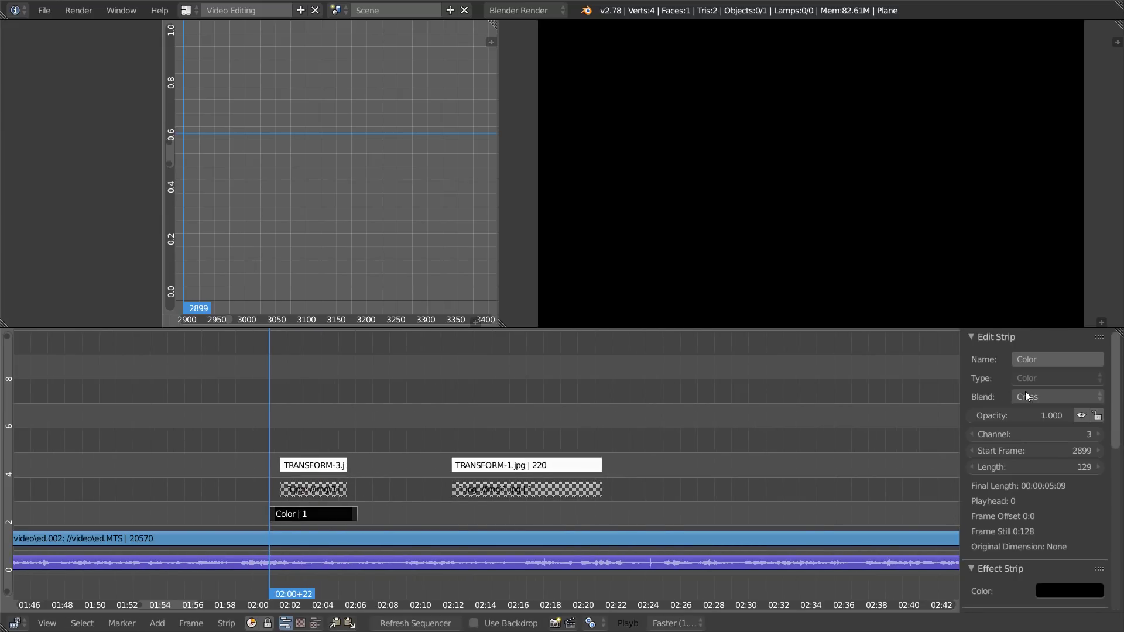
click(1057, 398)
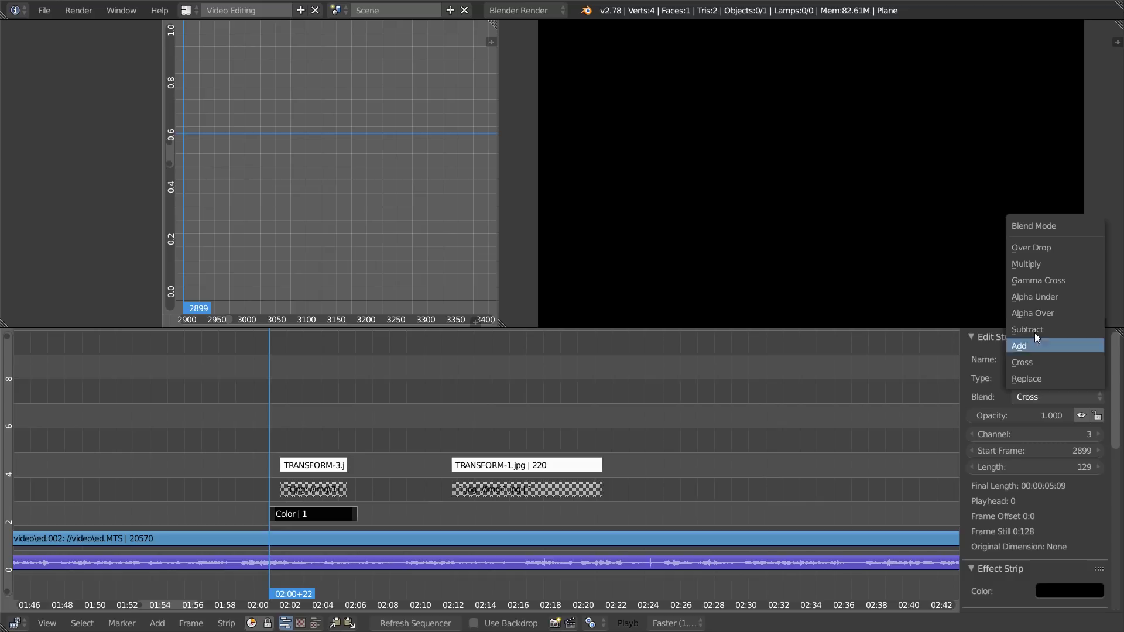
click(1035, 313)
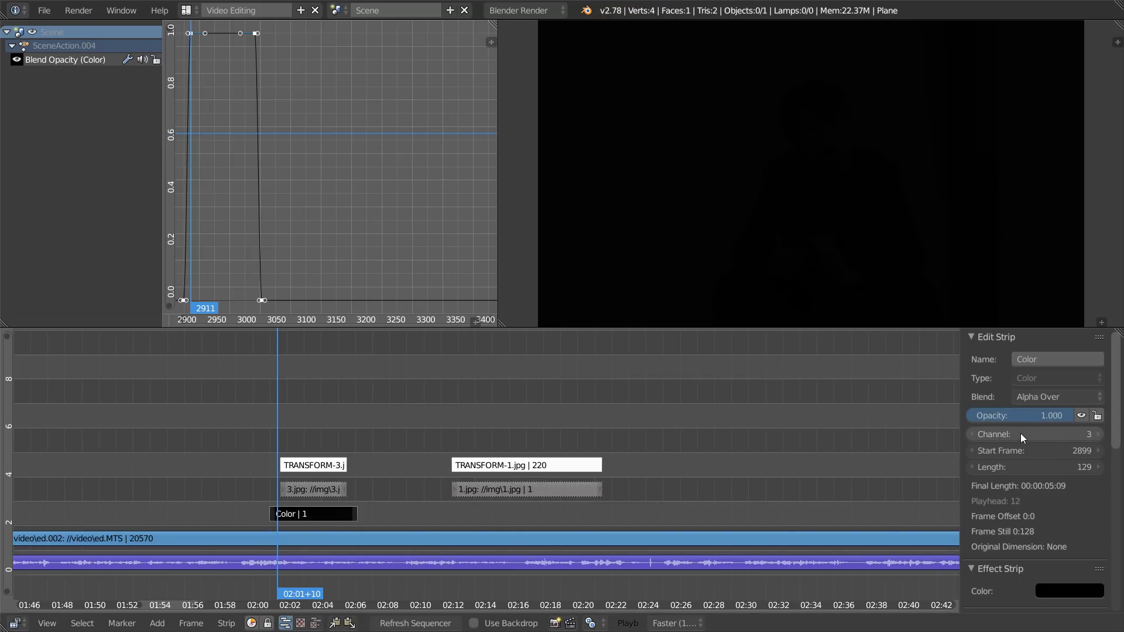
mouse_move(693, 495)
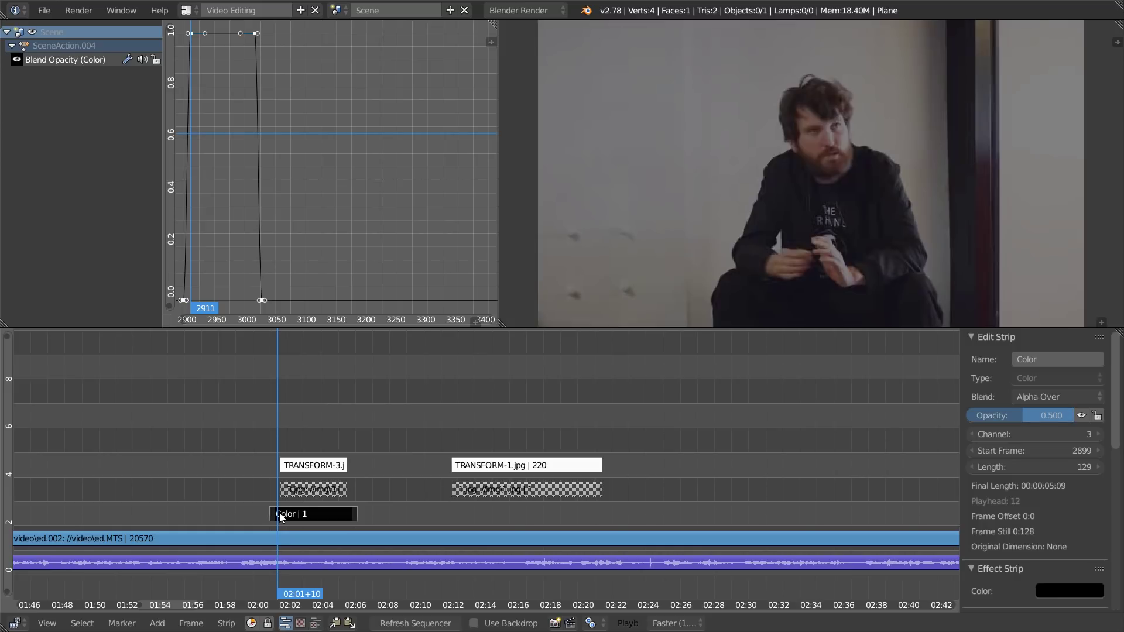
Fade the black Color strip to half opacity and scrub the timeline to preview the dimming
click(1051, 416)
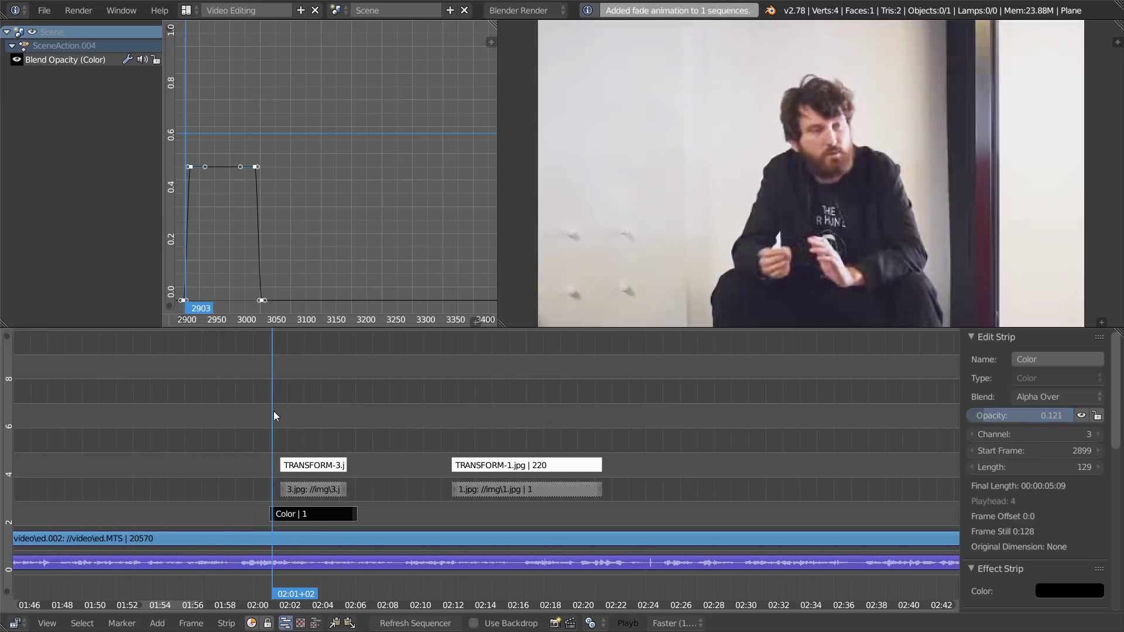
click(309, 430)
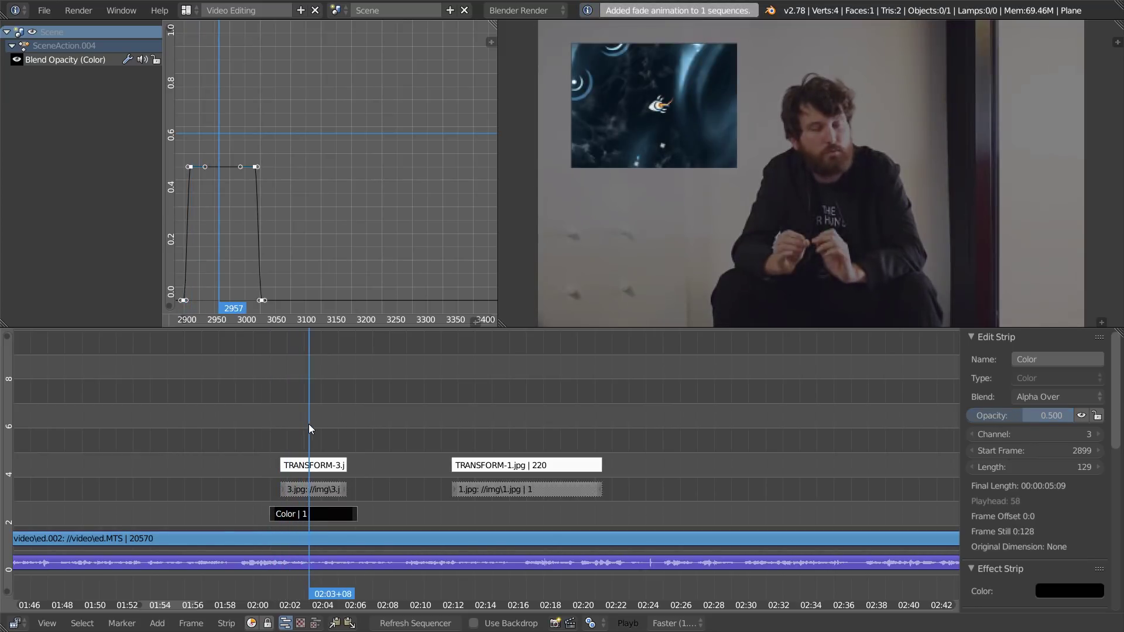
click(330, 437)
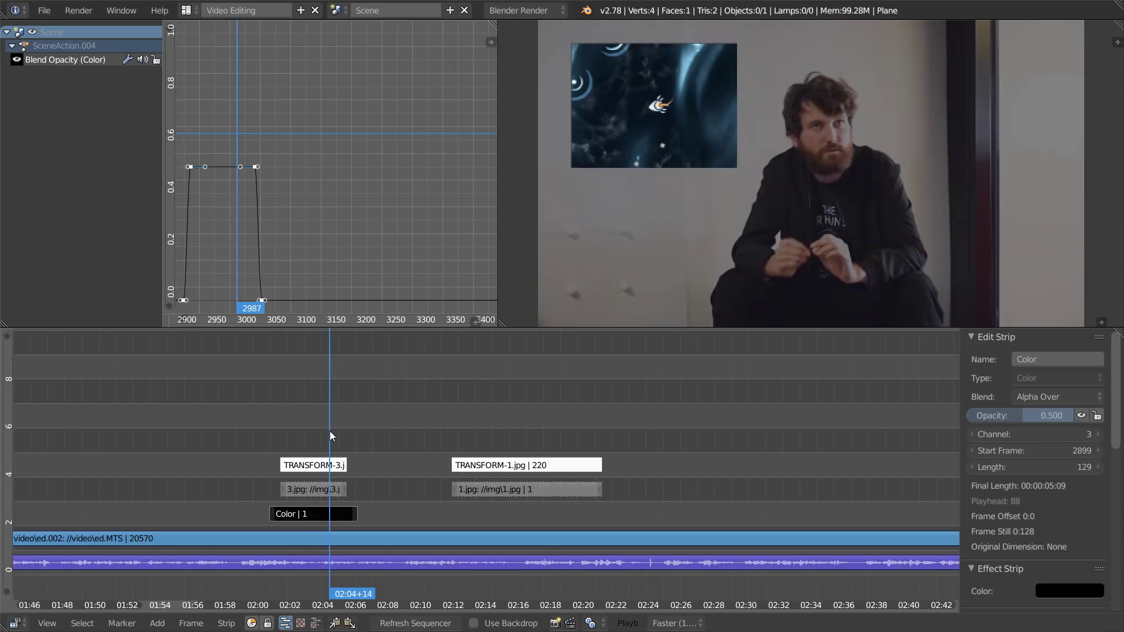
click(313, 465)
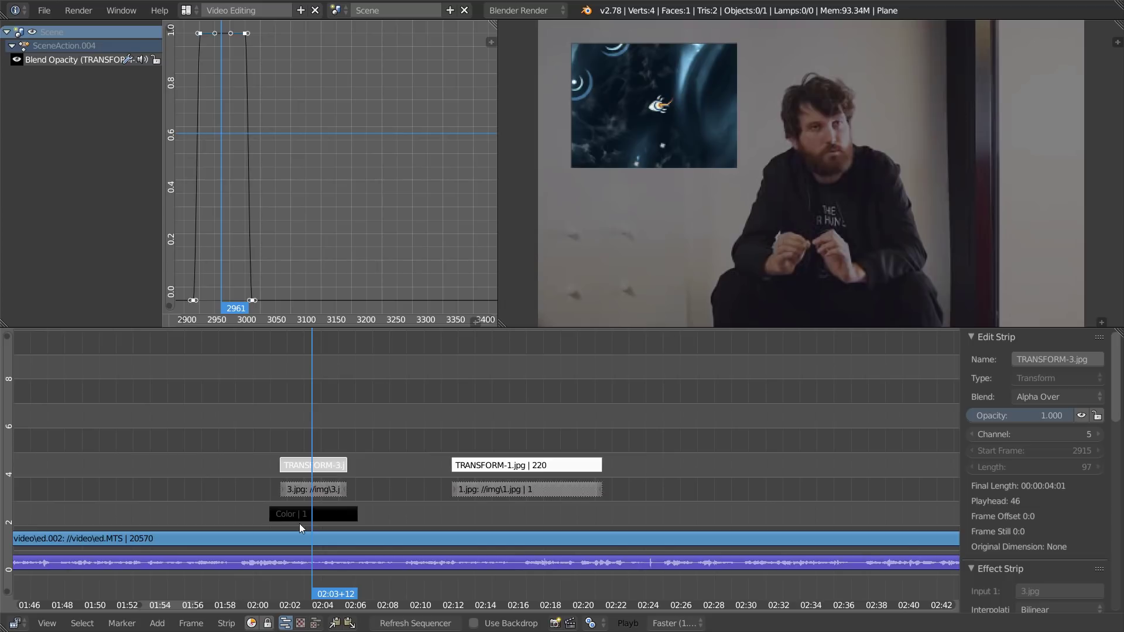
mouse_move(323, 515)
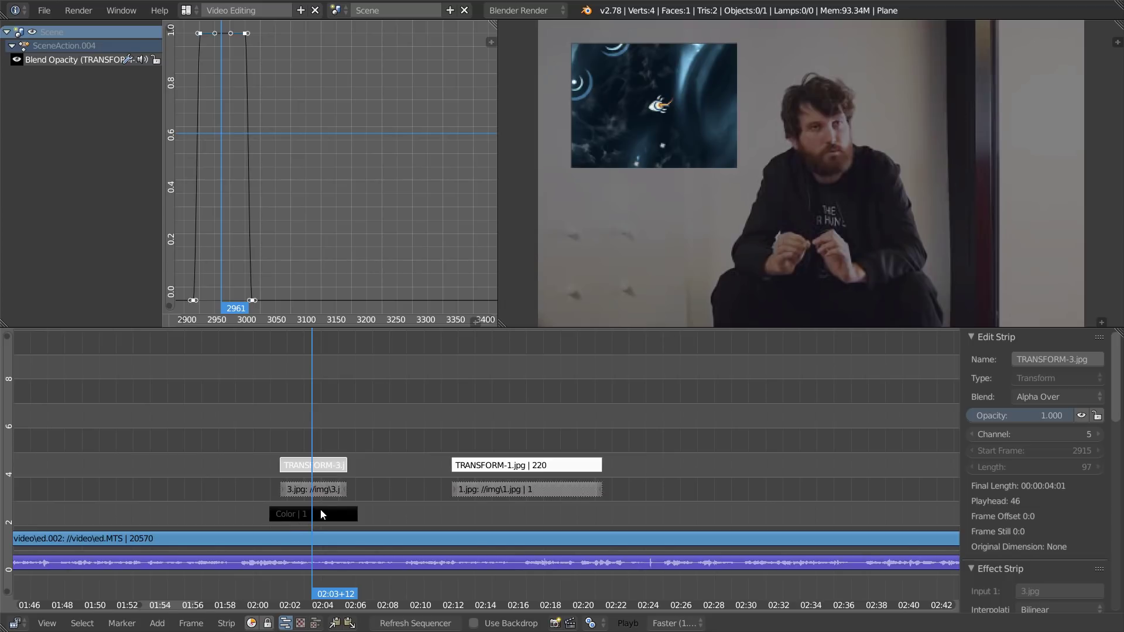
Select the black Color strip at a fade-out frame and rerun Fade strips (Ctrl+F)
click(290, 514)
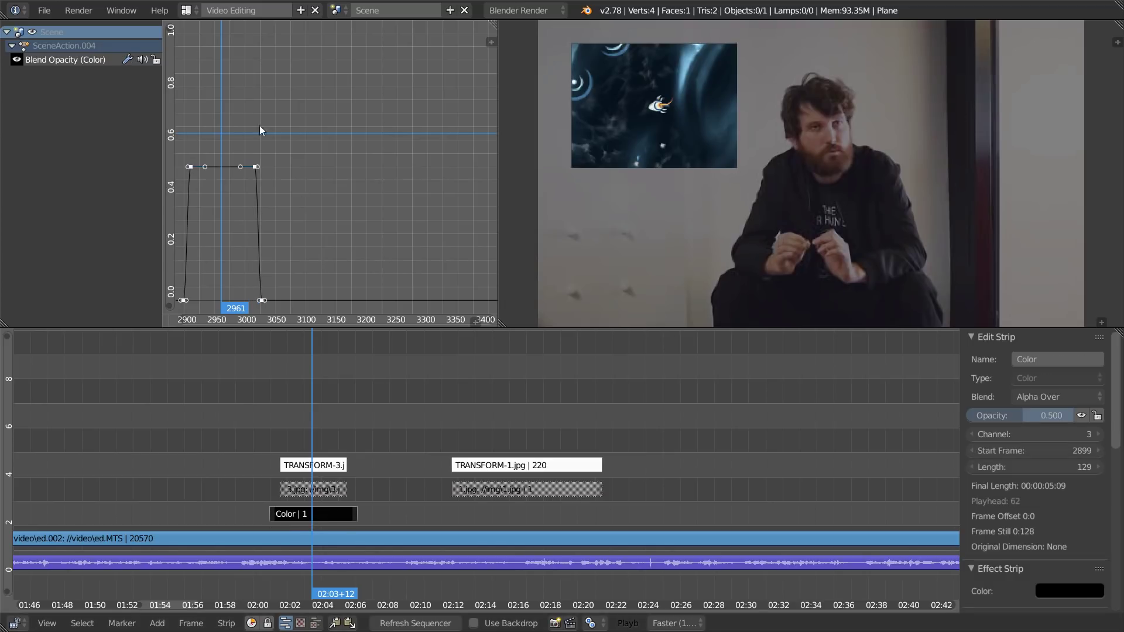
click(354, 594)
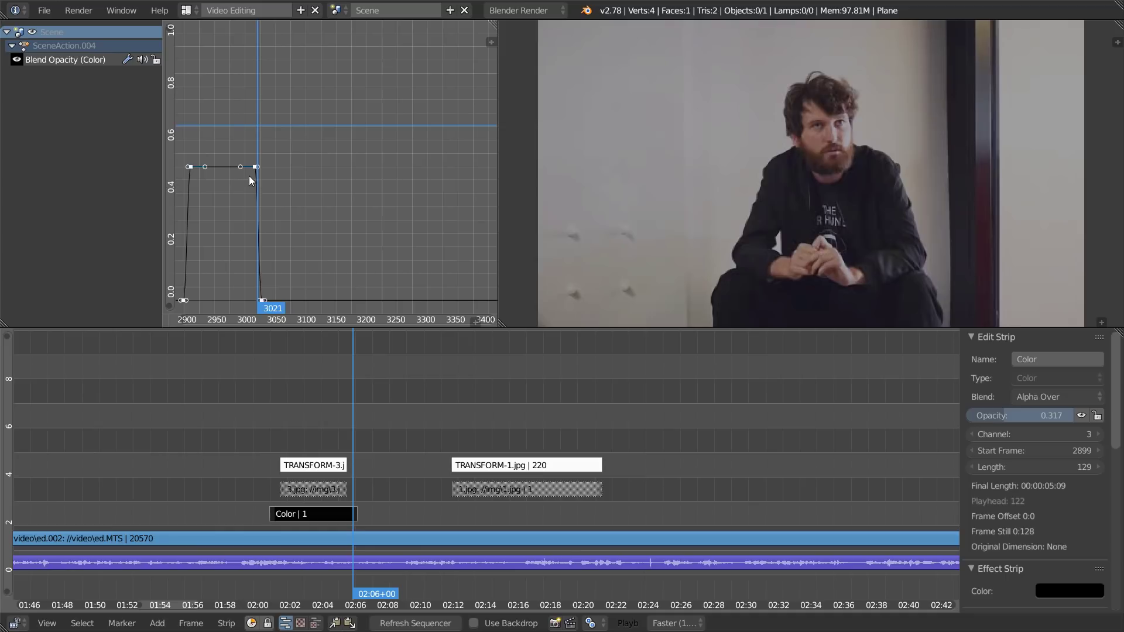
mouse_move(297, 488)
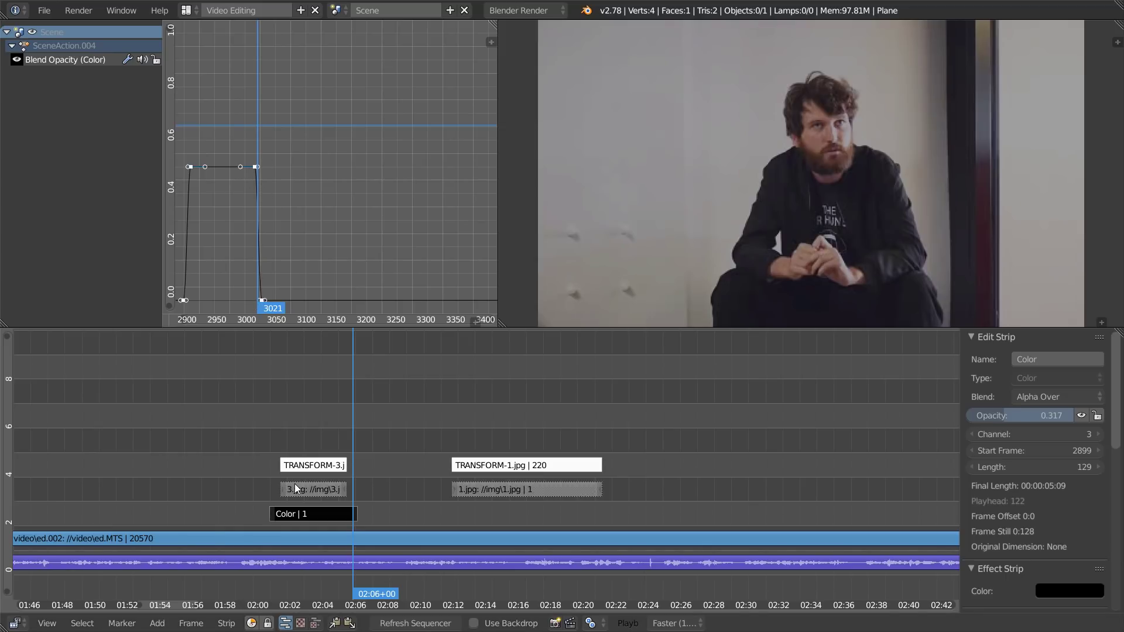
mouse_move(328, 517)
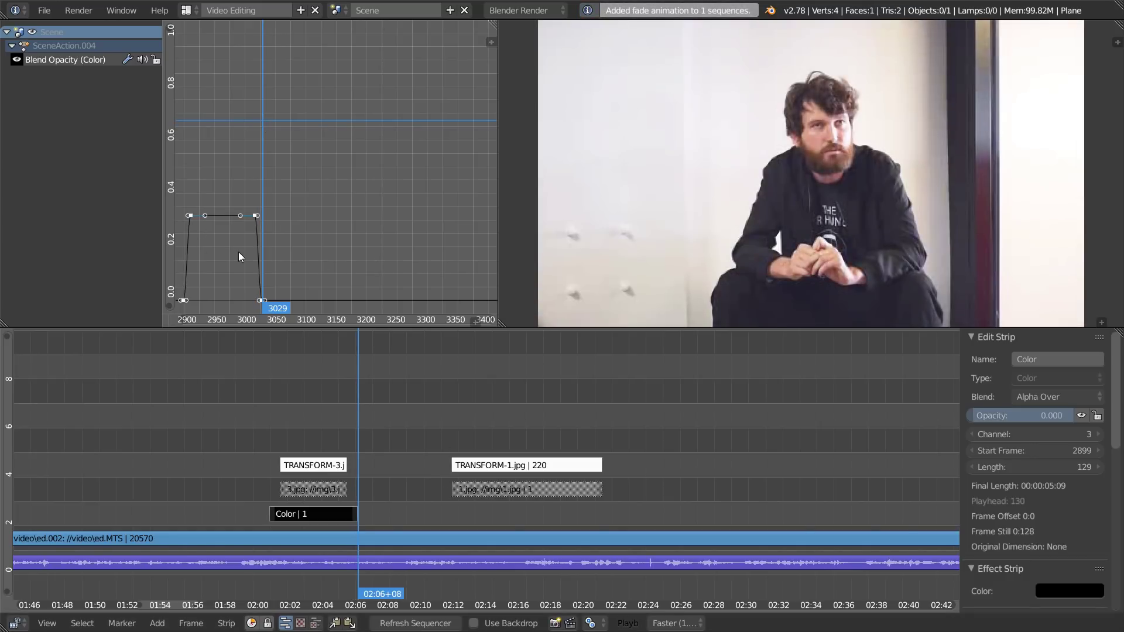
mouse_move(266, 219)
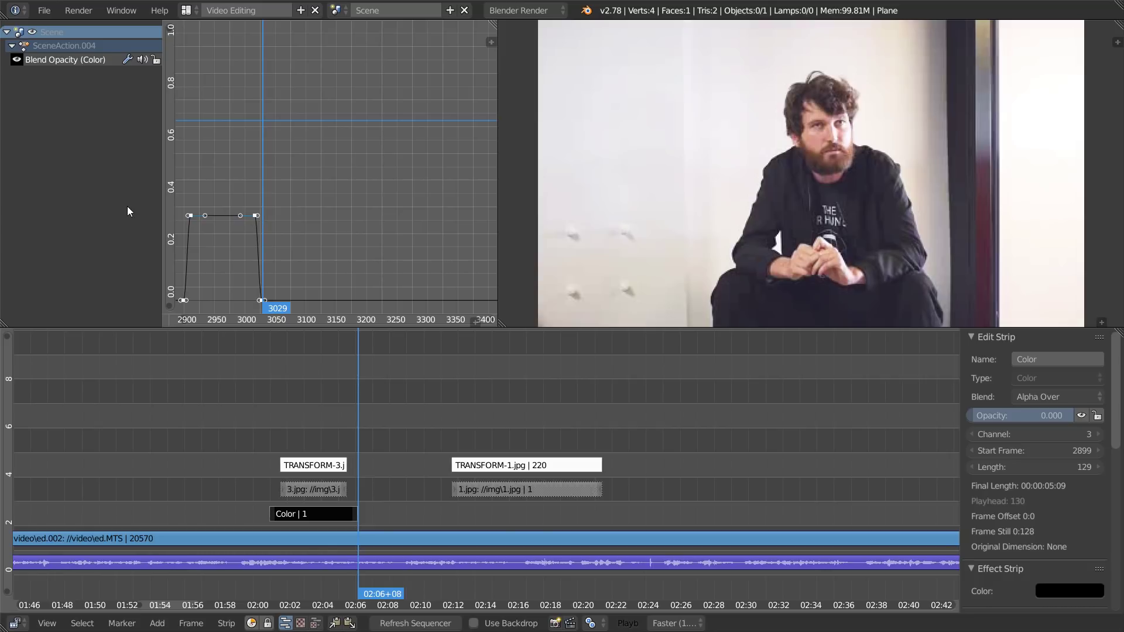
Re-fade the Color strip from a frame past it, then select the TRANSFORM-1 strip for fading
click(336, 177)
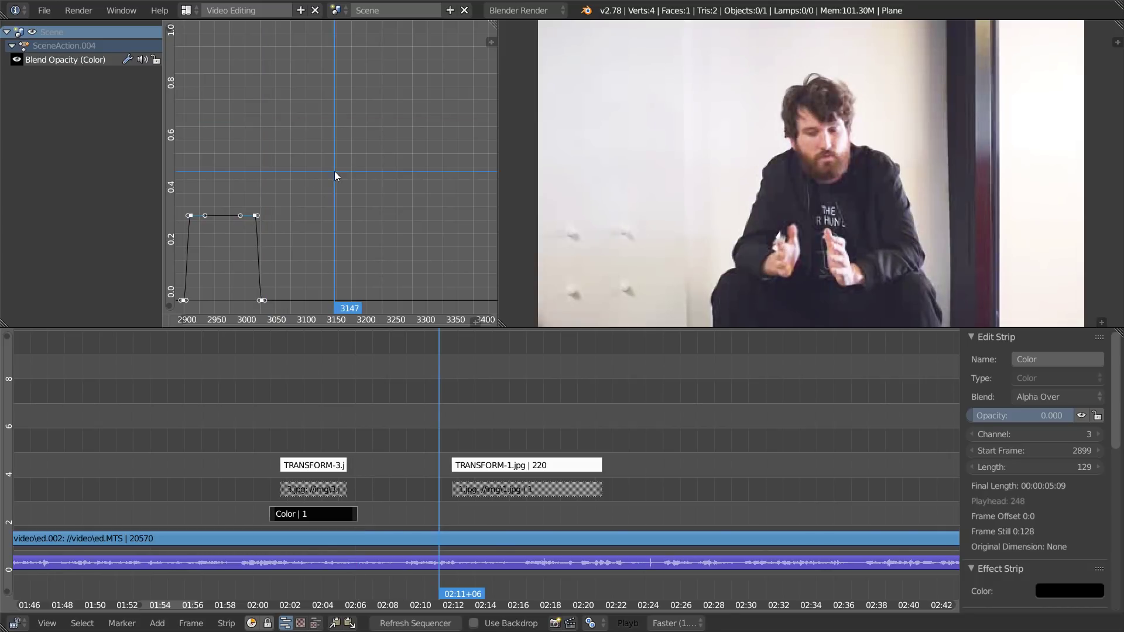
mouse_move(318, 301)
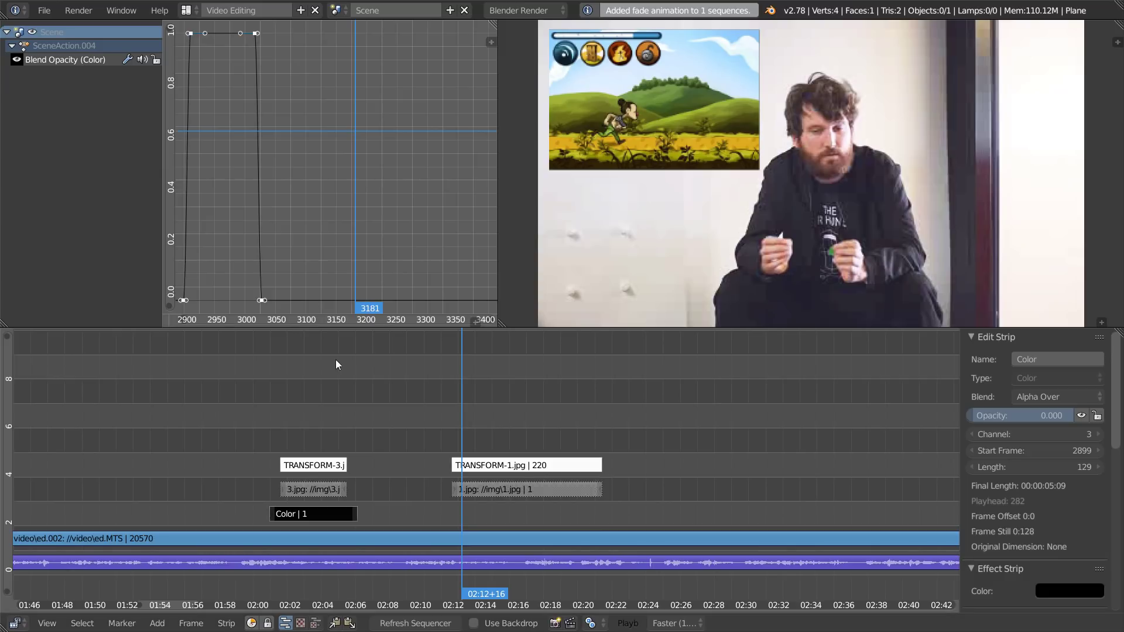
mouse_move(395, 520)
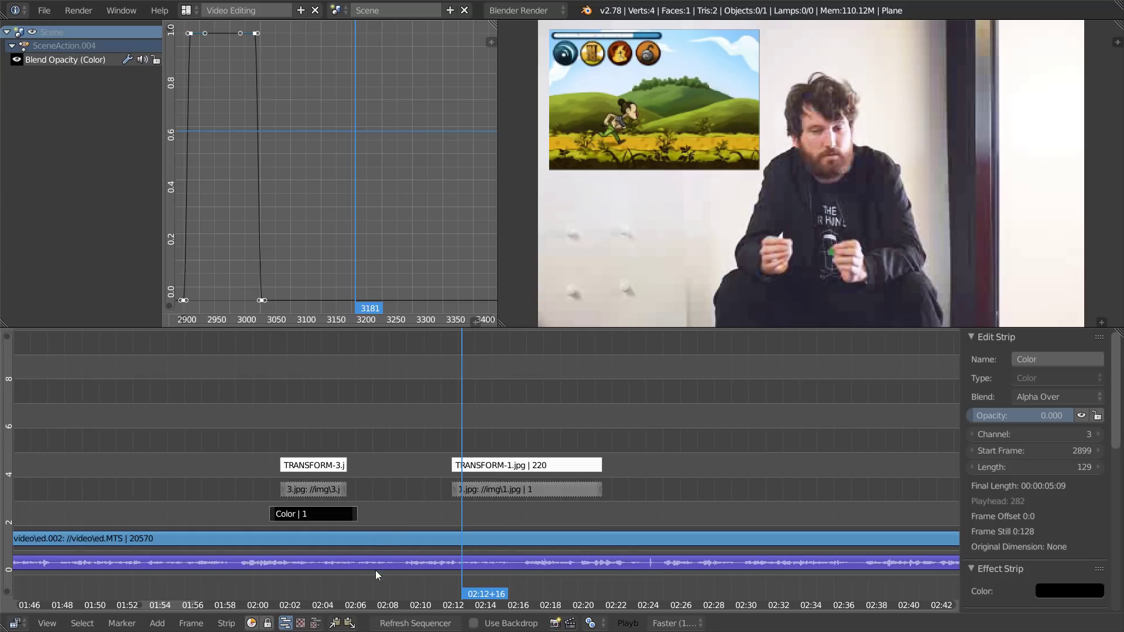
mouse_move(331, 449)
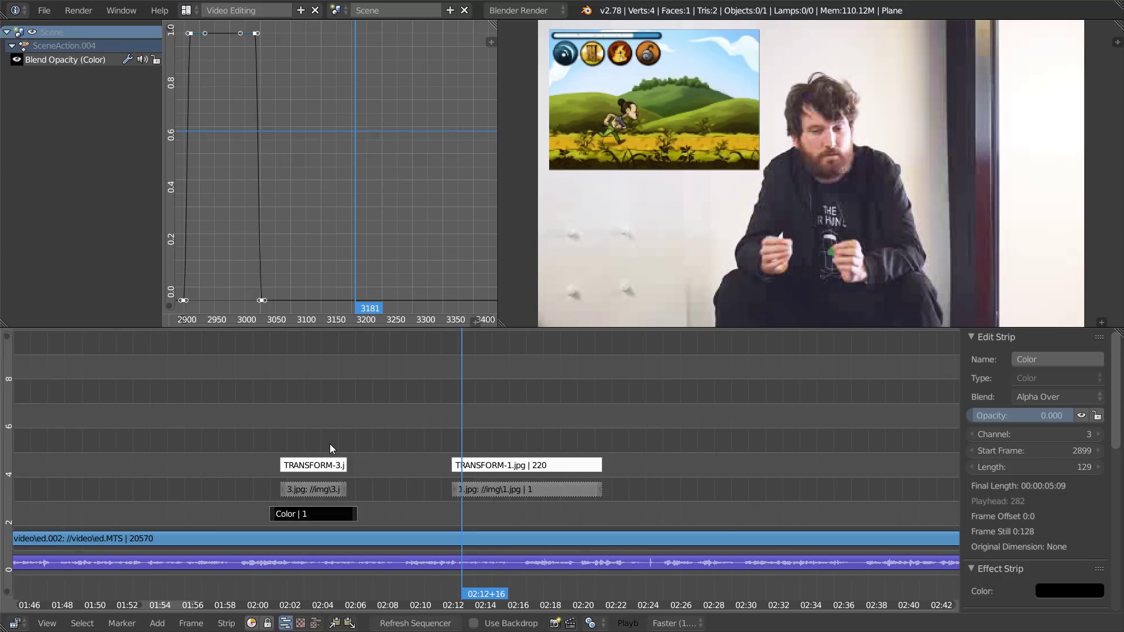
mouse_move(469, 399)
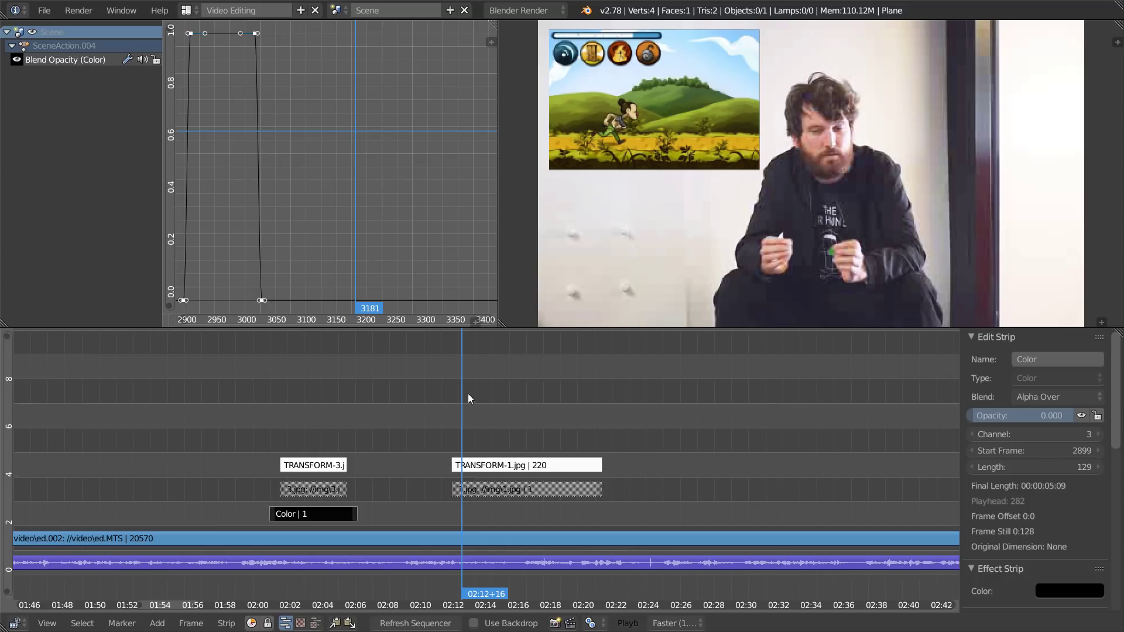
click(525, 465)
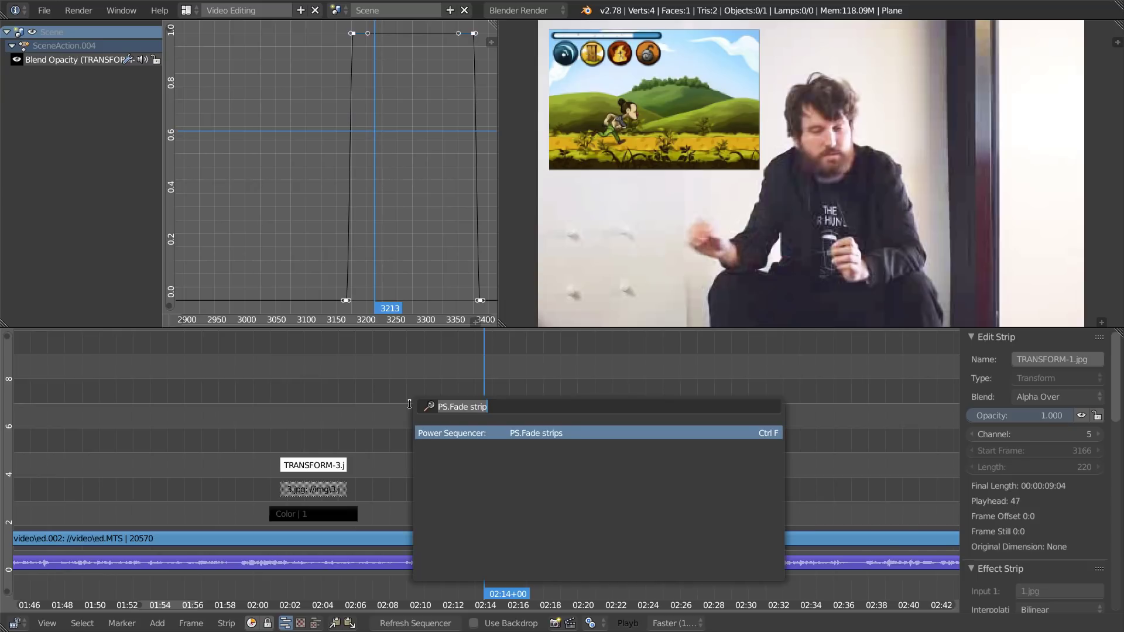
Run PS.Fade strips via 'fade' search: 12-frame Fade in and out on TRANSFORM-1
text(fade)
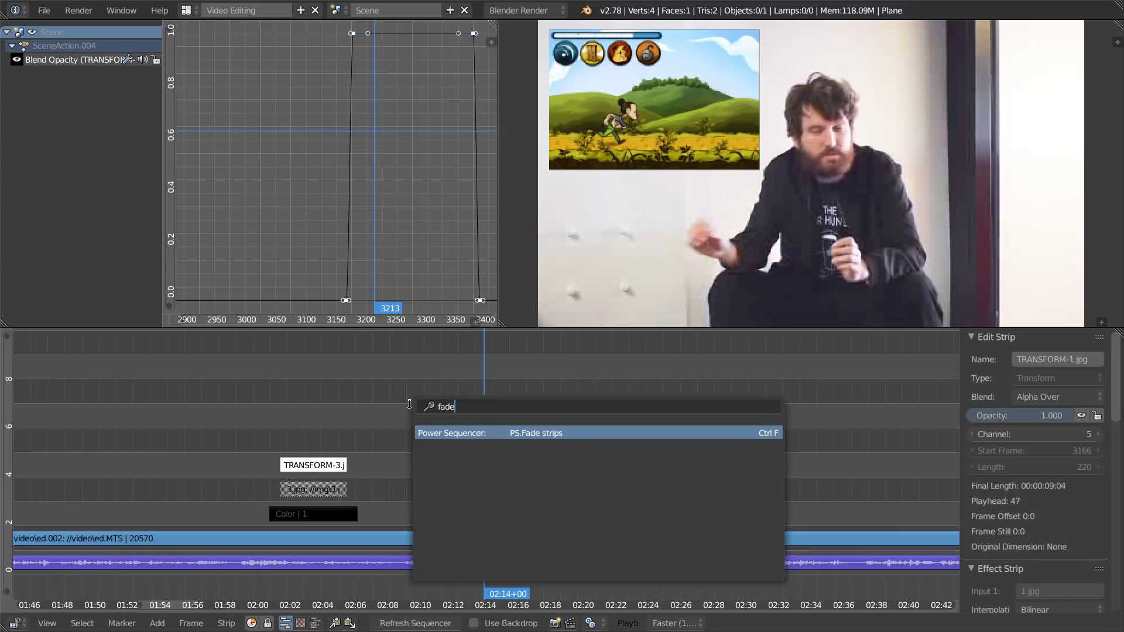
click(535, 433)
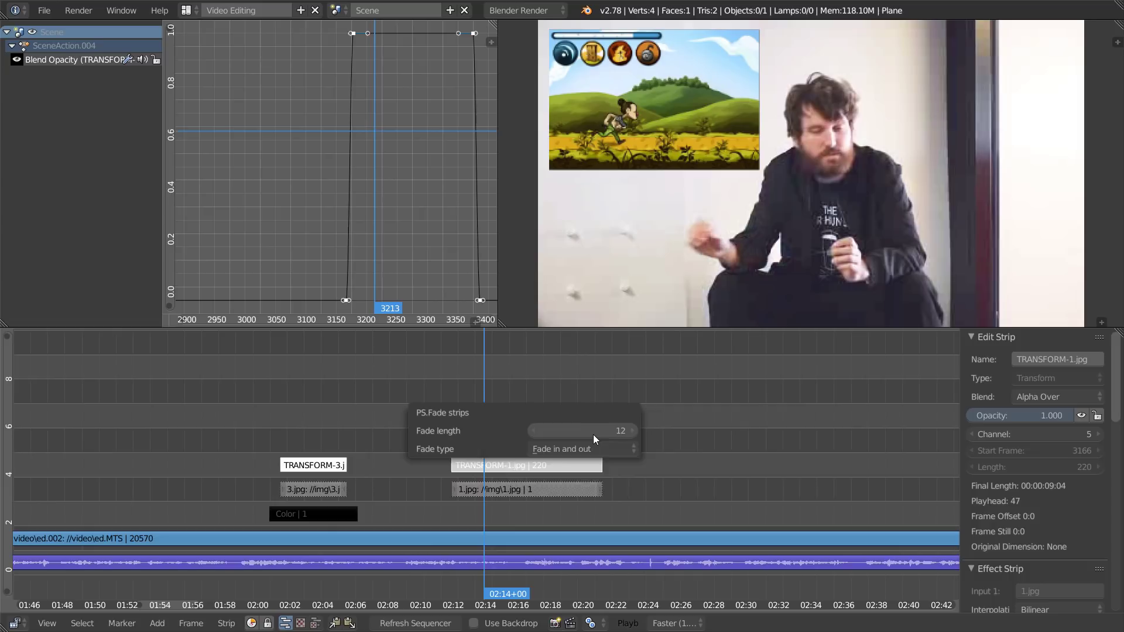
mouse_move(579, 459)
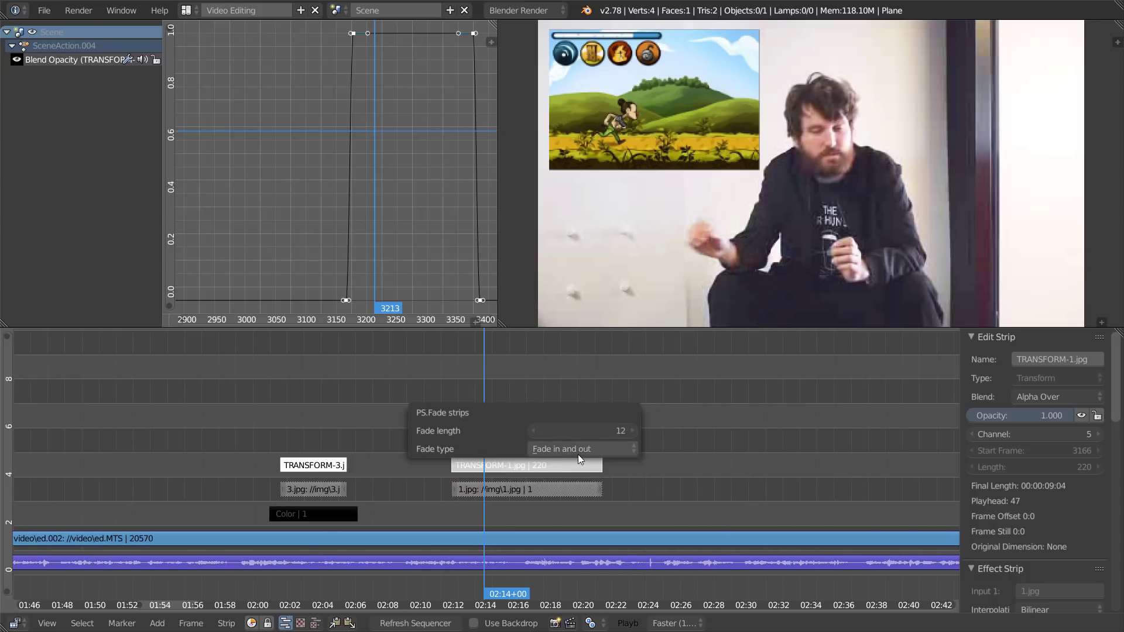
click(581, 449)
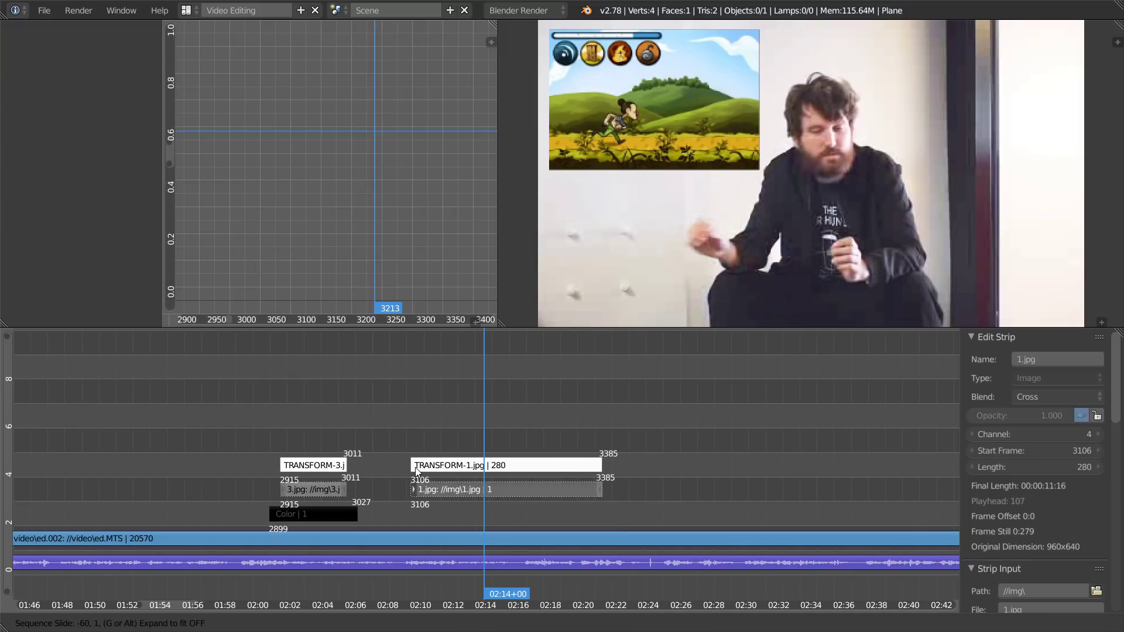
Confirm sliding the 1.jpg strip's start -60 frames to frame 3106 (280 frames long)
click(506, 465)
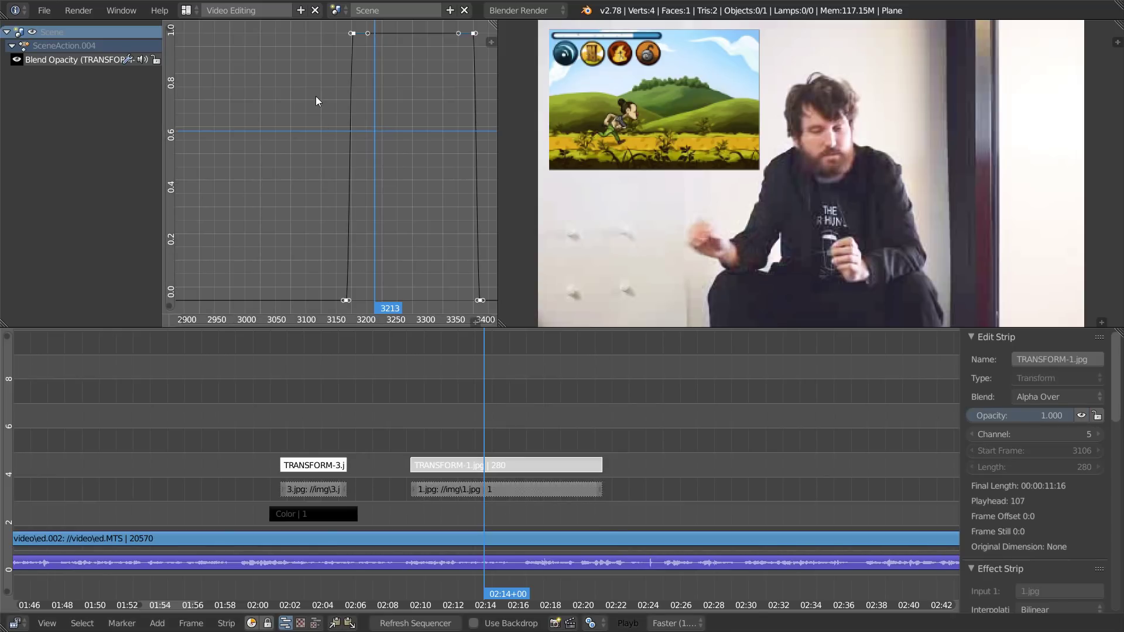
mouse_move(512, 447)
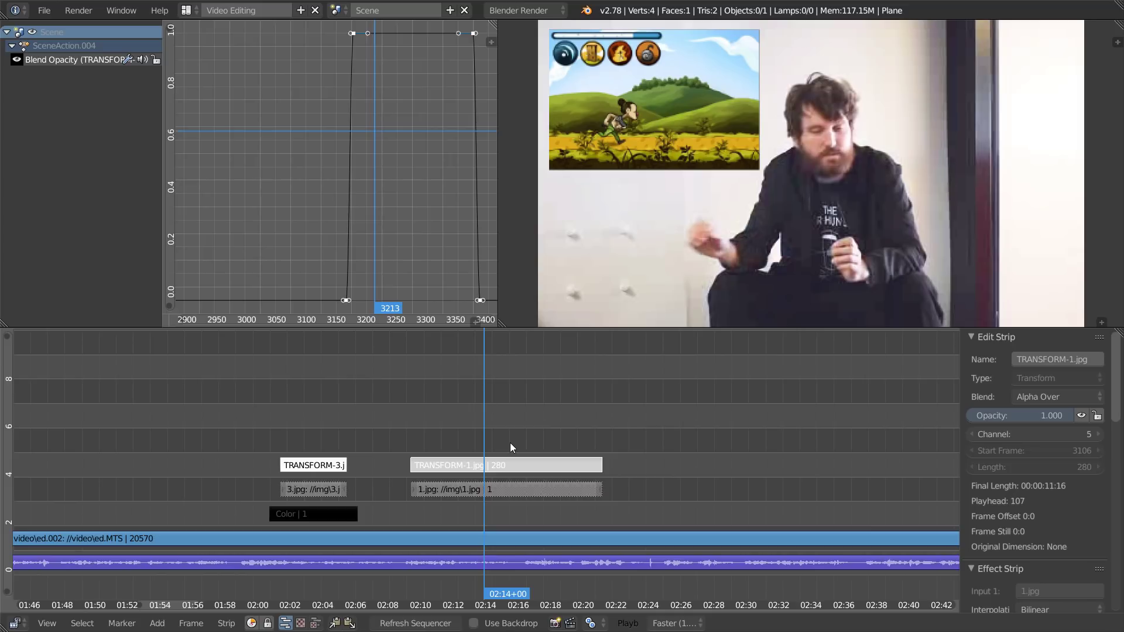
mouse_move(487, 472)
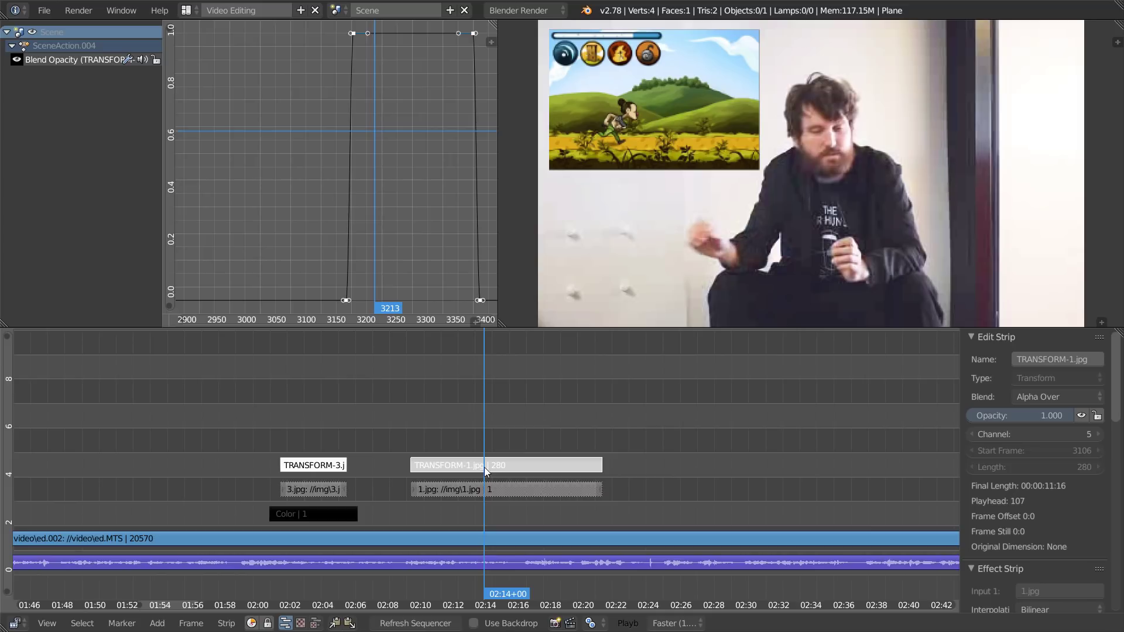